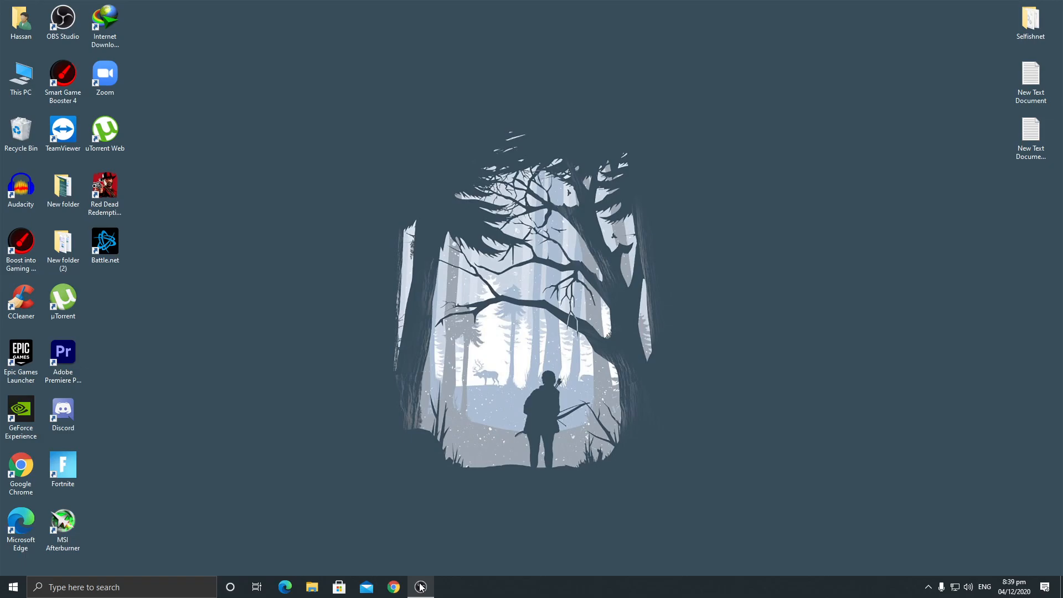
- Open Display settings from the desktop context menu
{"action": "right_click", "coordinate": [792, 399]}
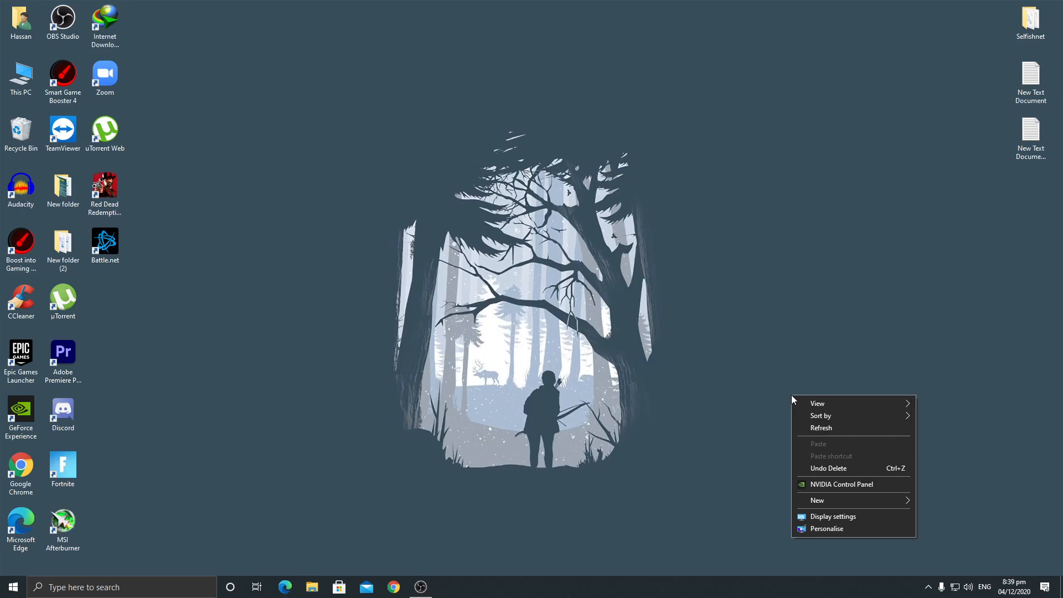
{"action": "left_click", "coordinate": [833, 517]}
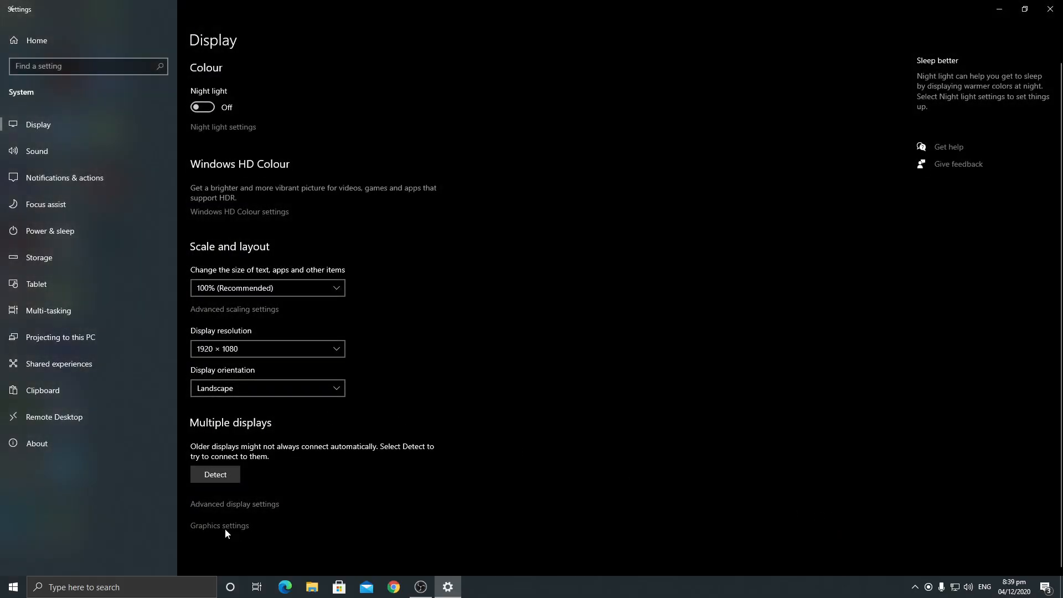
- Open Graphics settings and start browsing for an app to add
{"action": "left_click", "coordinate": [219, 526]}
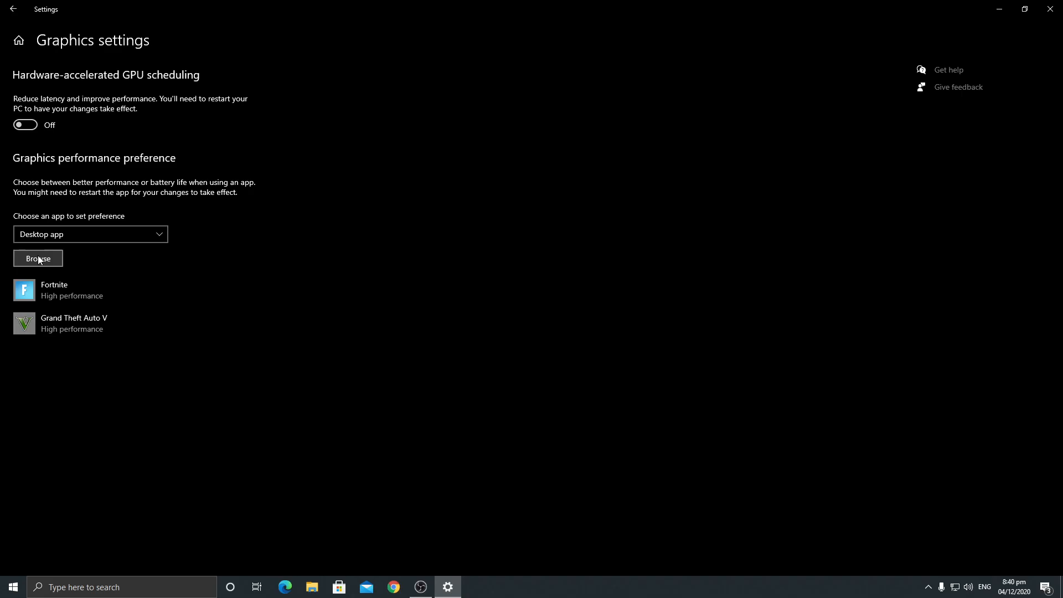
{"action": "left_click", "coordinate": [38, 259]}
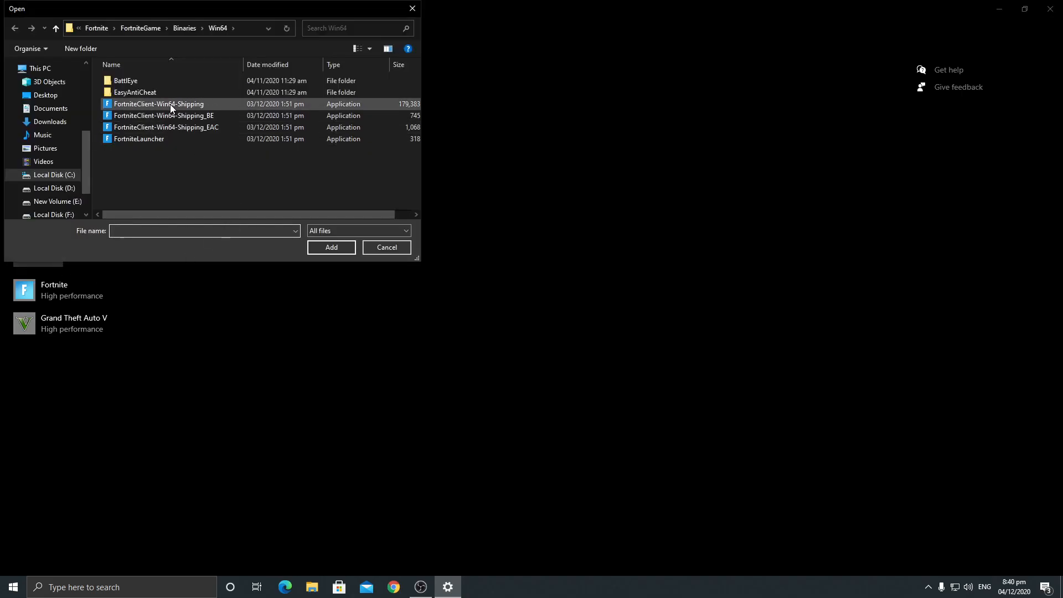
{"action": "mouse_move", "coordinate": [170, 103]}
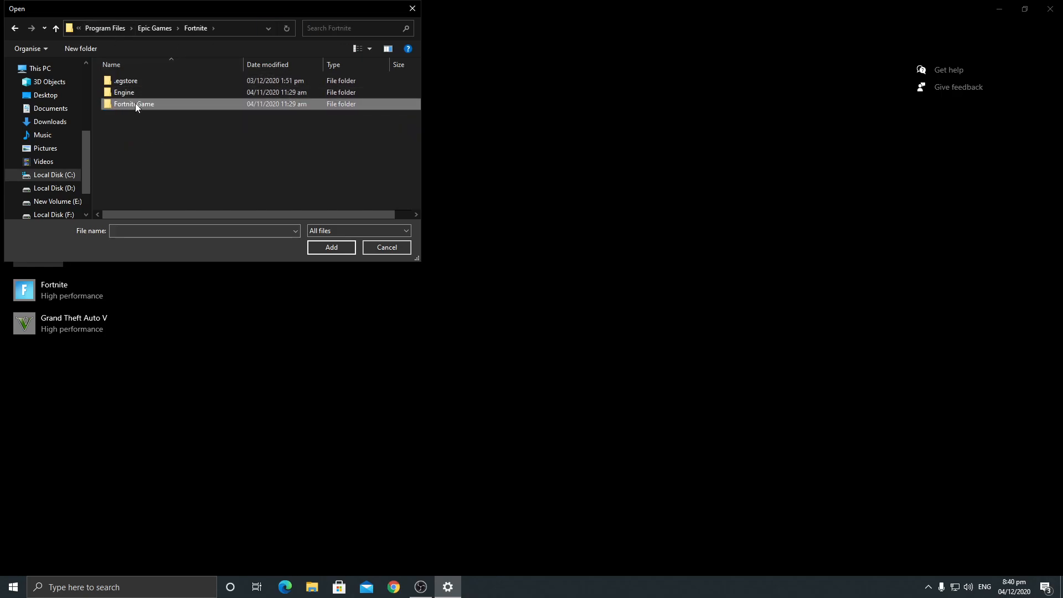
- Navigate Fortnite\FortniteGame\Binaries\Win64 and select FortniteClient-Win64-Shipping
{"action": "double_click", "coordinate": [134, 103]}
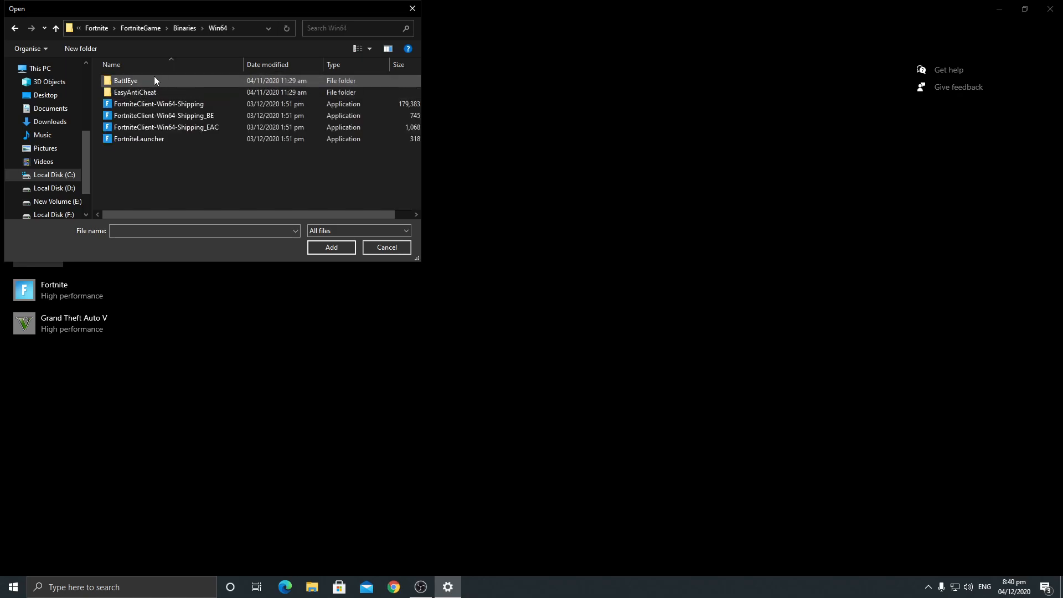
{"action": "left_click", "coordinate": [166, 128]}
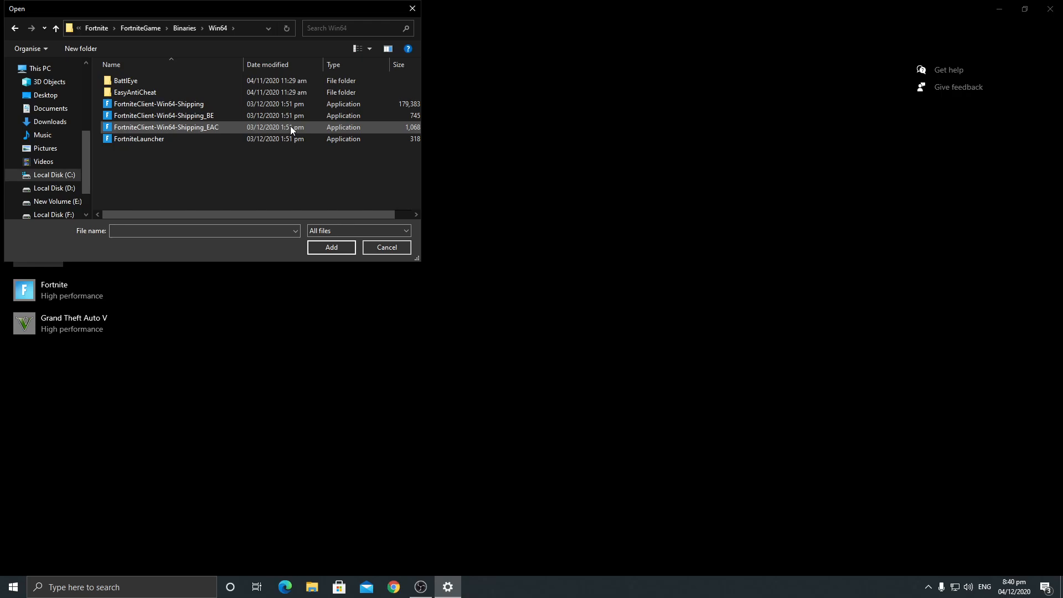
{"action": "left_click", "coordinate": [160, 103]}
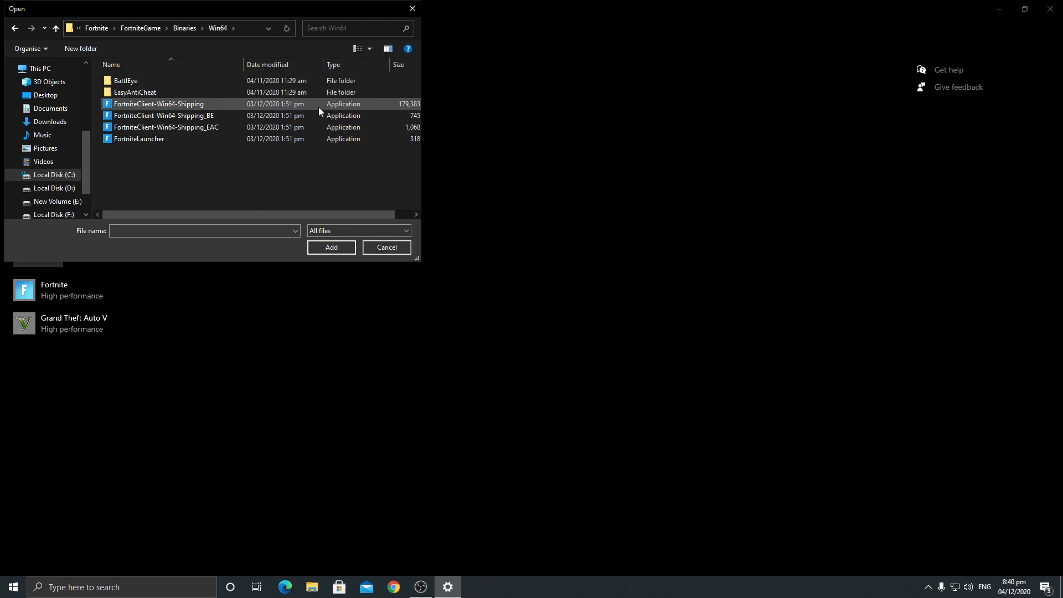
{"action": "mouse_move", "coordinate": [279, 106]}
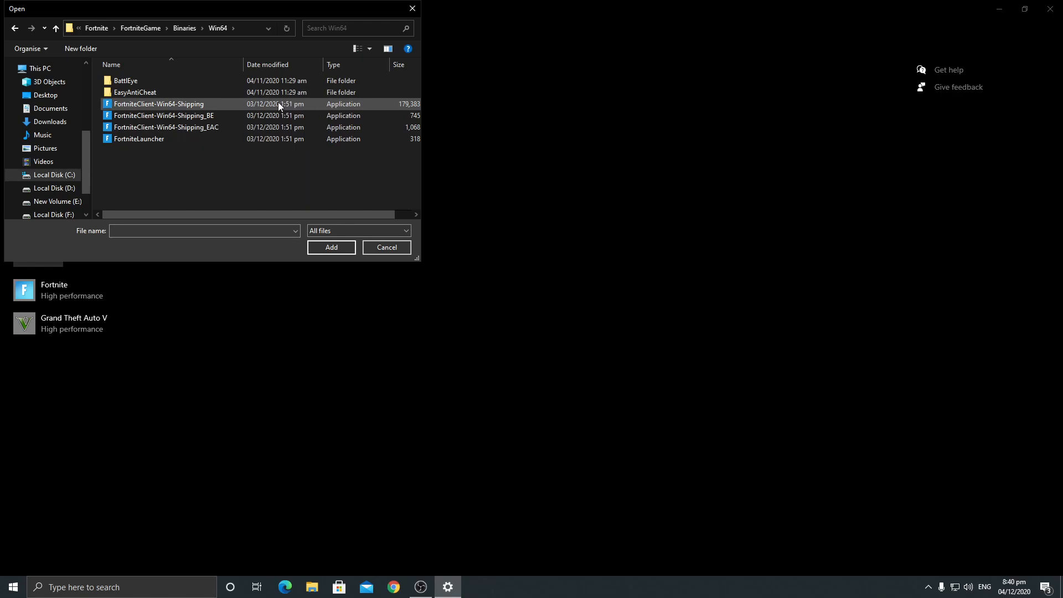
{"action": "left_click", "coordinate": [159, 103]}
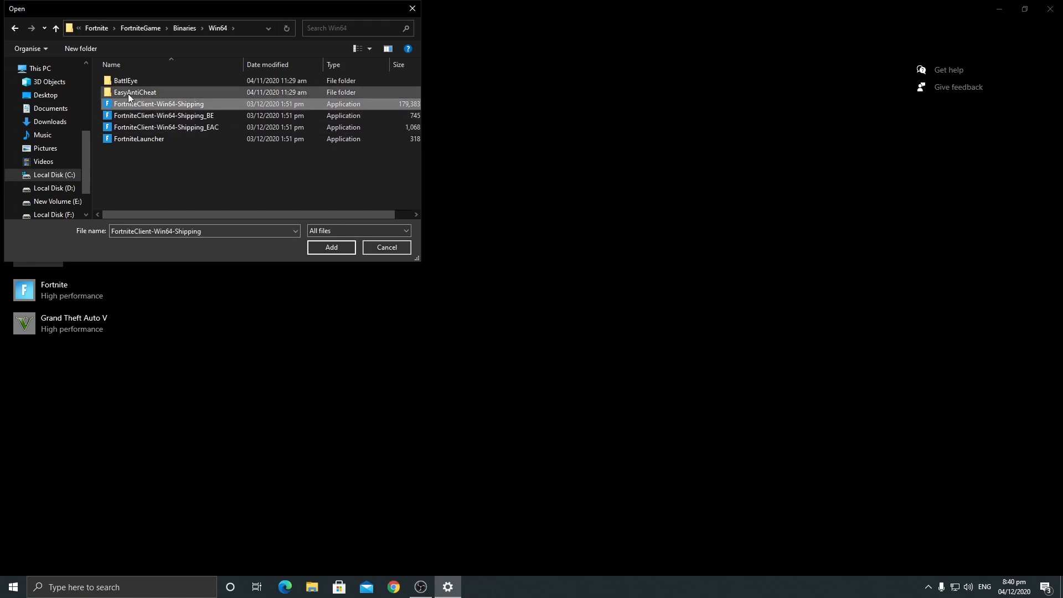
- Add Fortnite to the graphics preference list and set it to High performance
{"action": "left_click", "coordinate": [331, 247]}
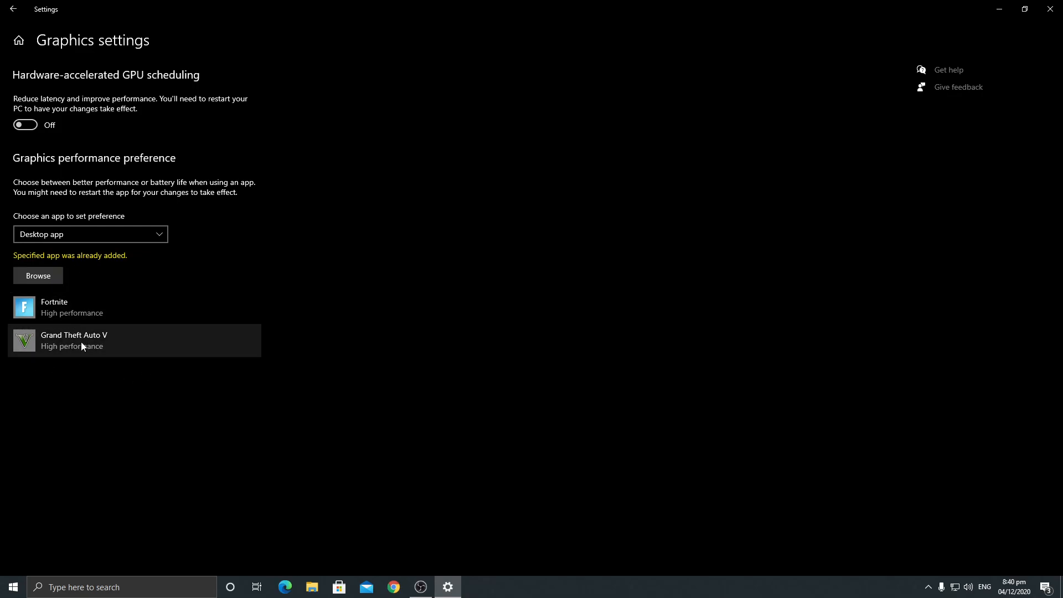
{"action": "mouse_move", "coordinate": [88, 251]}
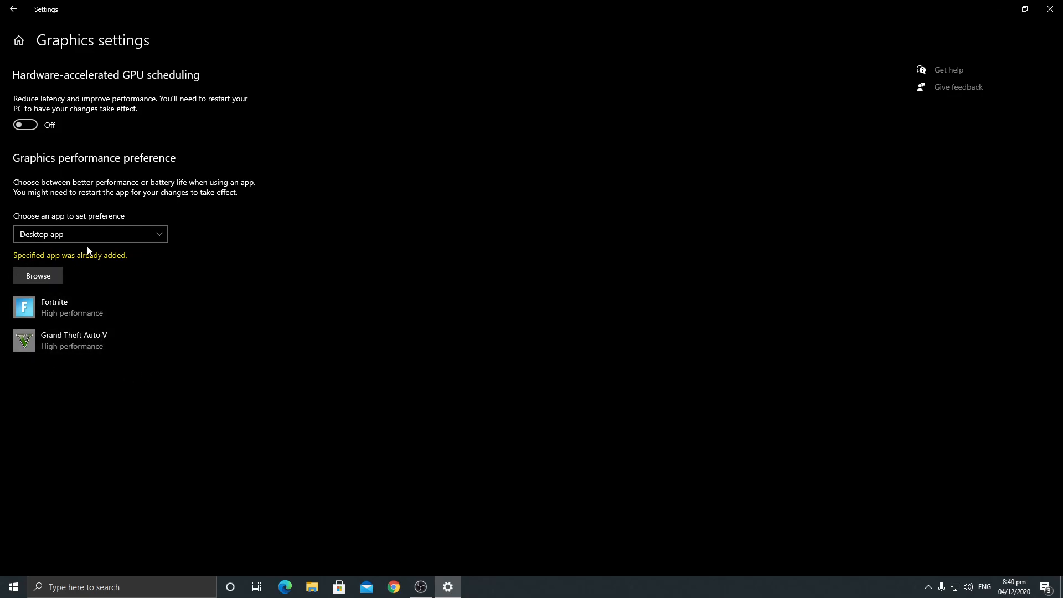
{"action": "left_click", "coordinate": [102, 306]}
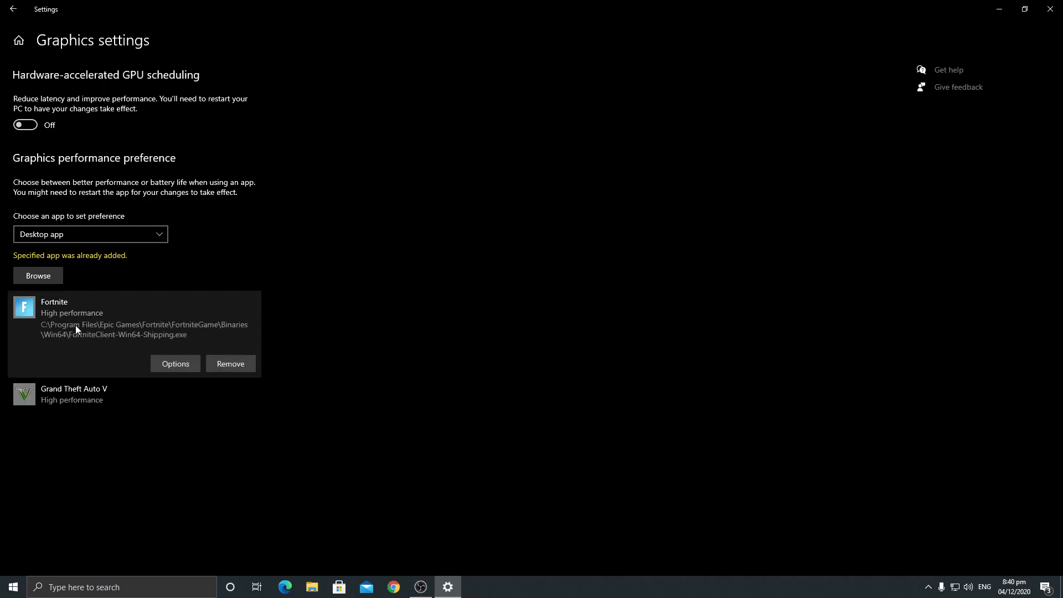
{"action": "left_click", "coordinate": [175, 363]}
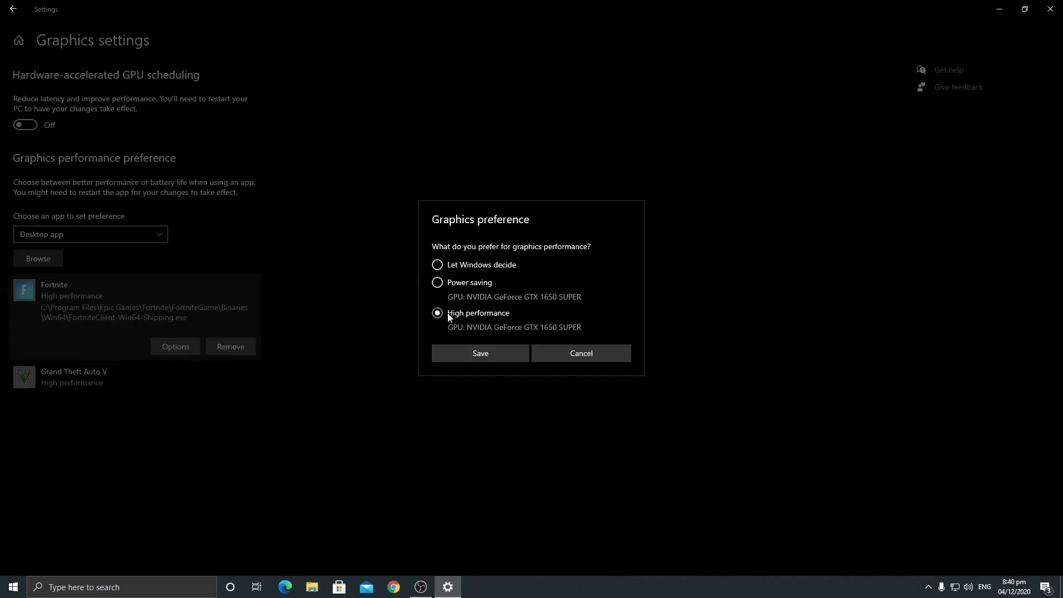
{"action": "left_click", "coordinate": [480, 354]}
{"action": "type", "text": "powe"}
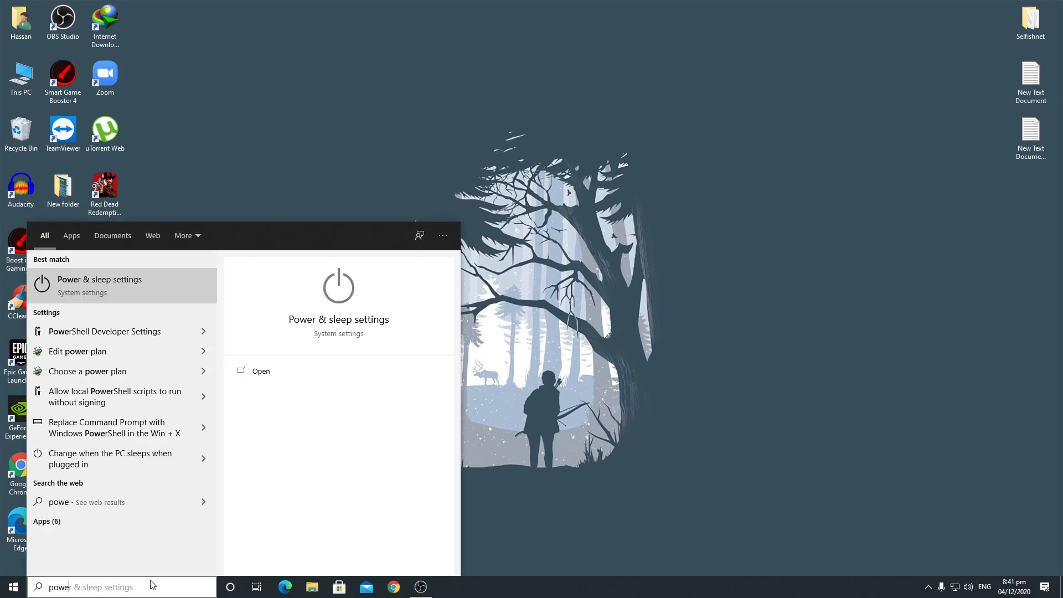
- Search the taskbar for 'power' and open Power & sleep settings
{"action": "type", "text": "r"}
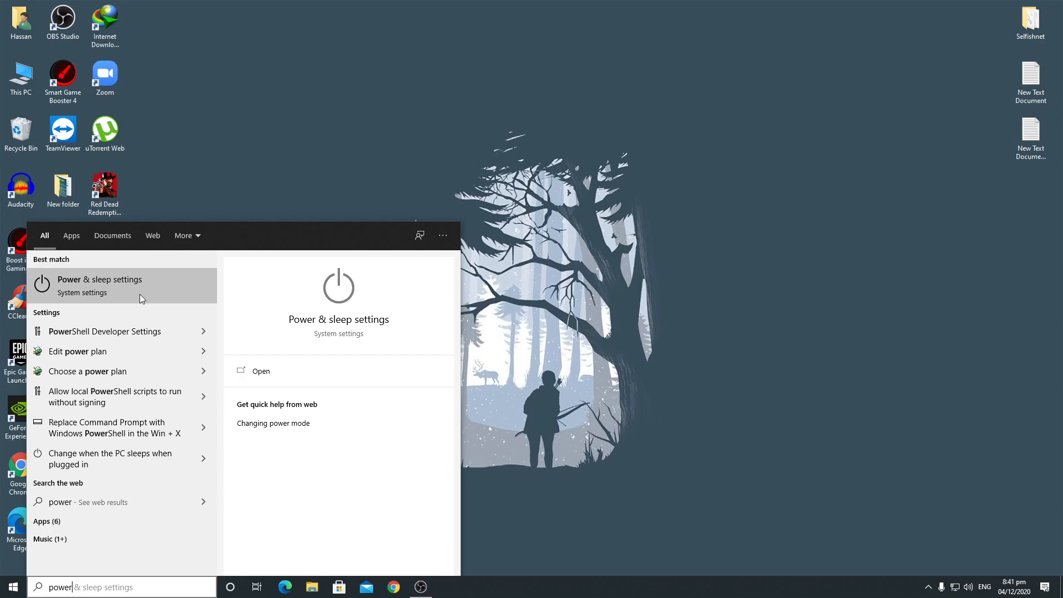
{"action": "mouse_move", "coordinate": [79, 290]}
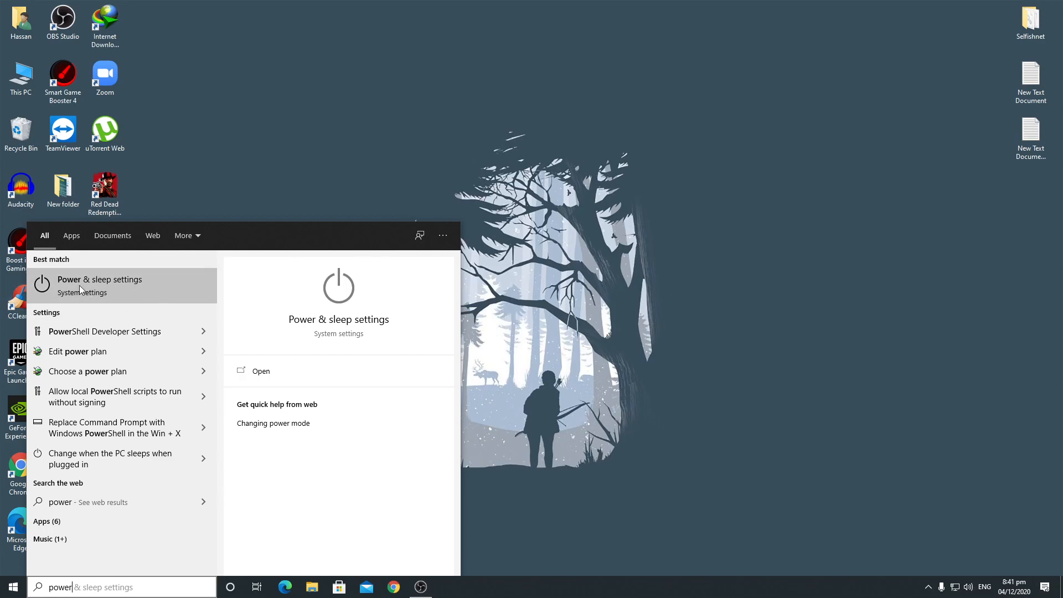
{"action": "left_click", "coordinate": [100, 280]}
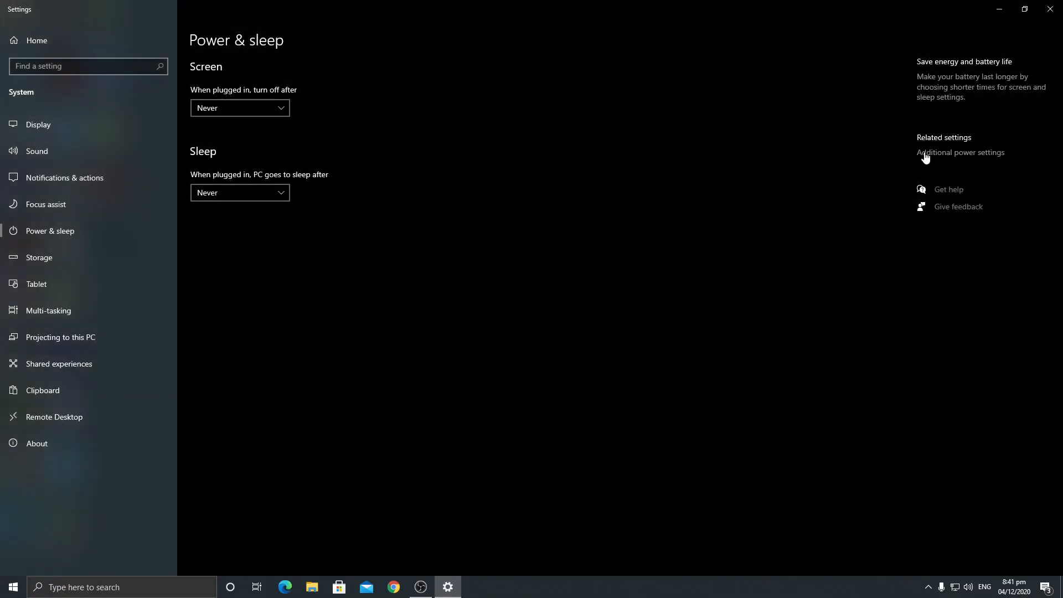
- In additional power settings, select the High performance power plan
{"action": "left_click", "coordinate": [960, 151]}
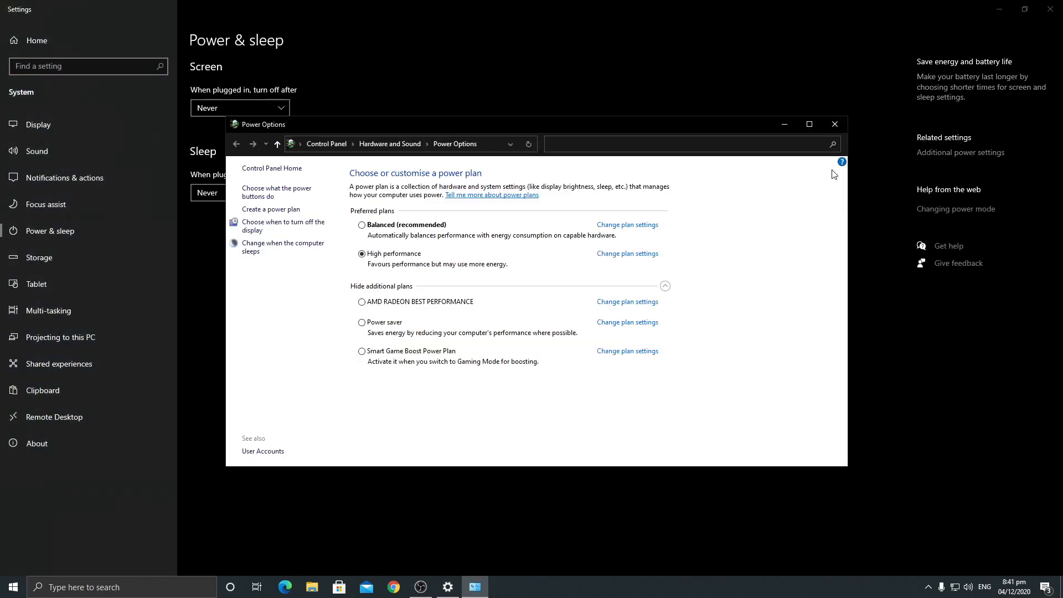
{"action": "mouse_move", "coordinate": [370, 256]}
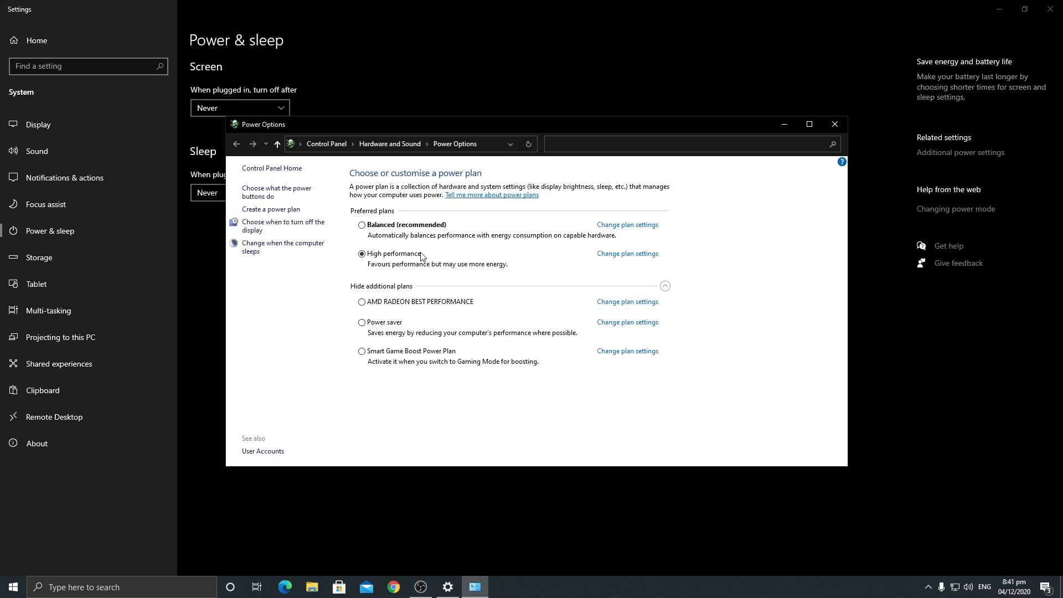
{"action": "mouse_move", "coordinate": [341, 257]}
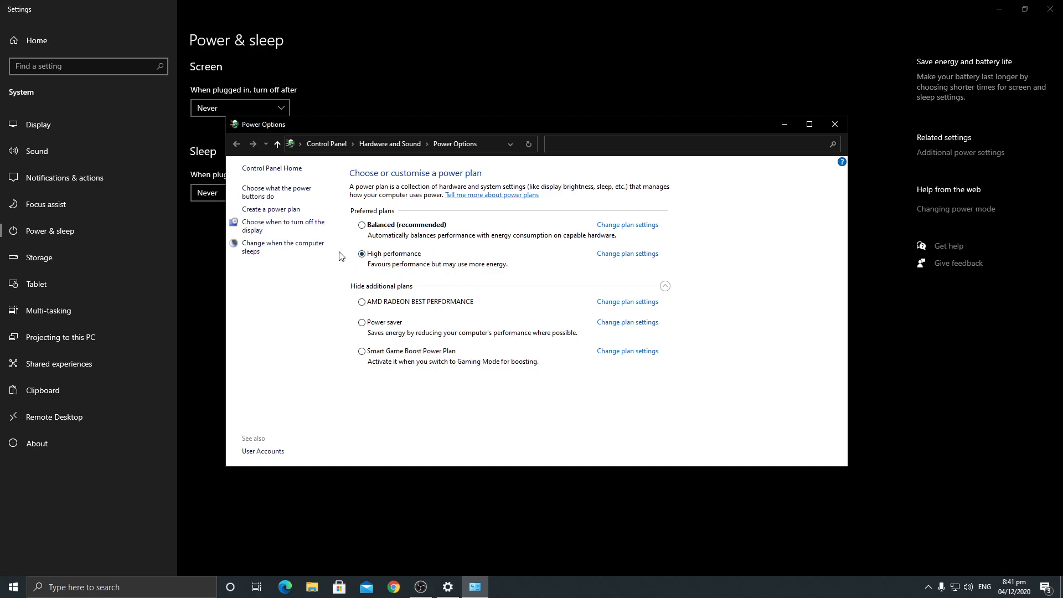
{"action": "left_click", "coordinate": [362, 226]}
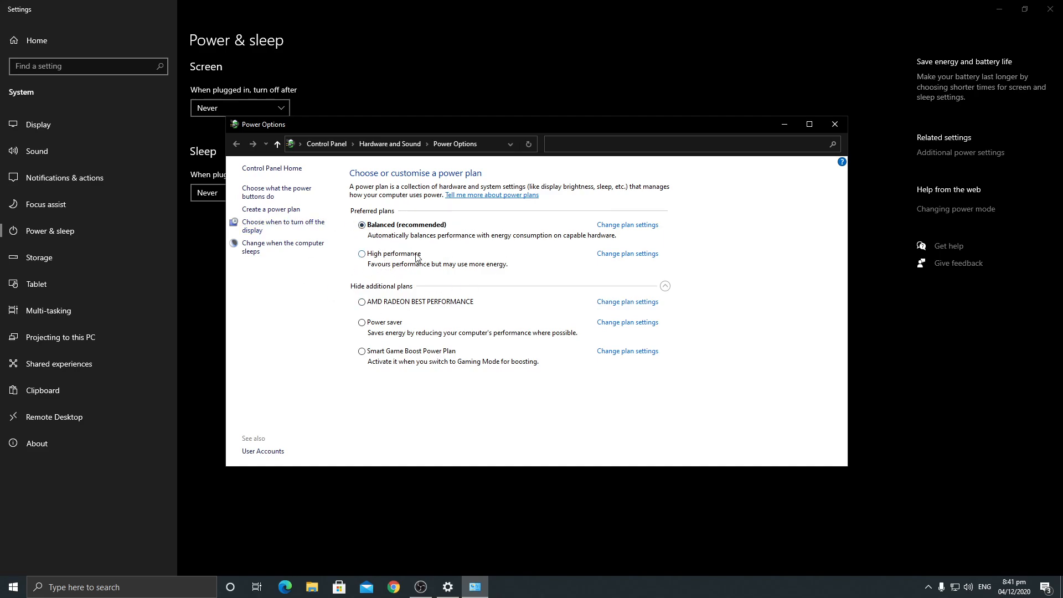
{"action": "left_click", "coordinate": [362, 254]}
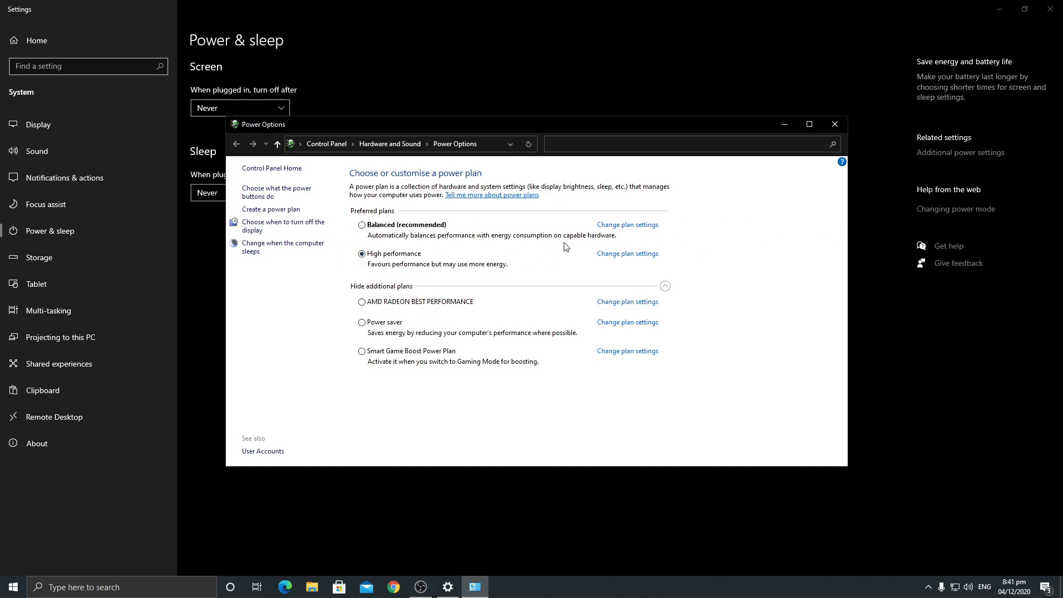
- Close the Power Options and Settings windows
{"action": "left_click", "coordinate": [834, 124]}
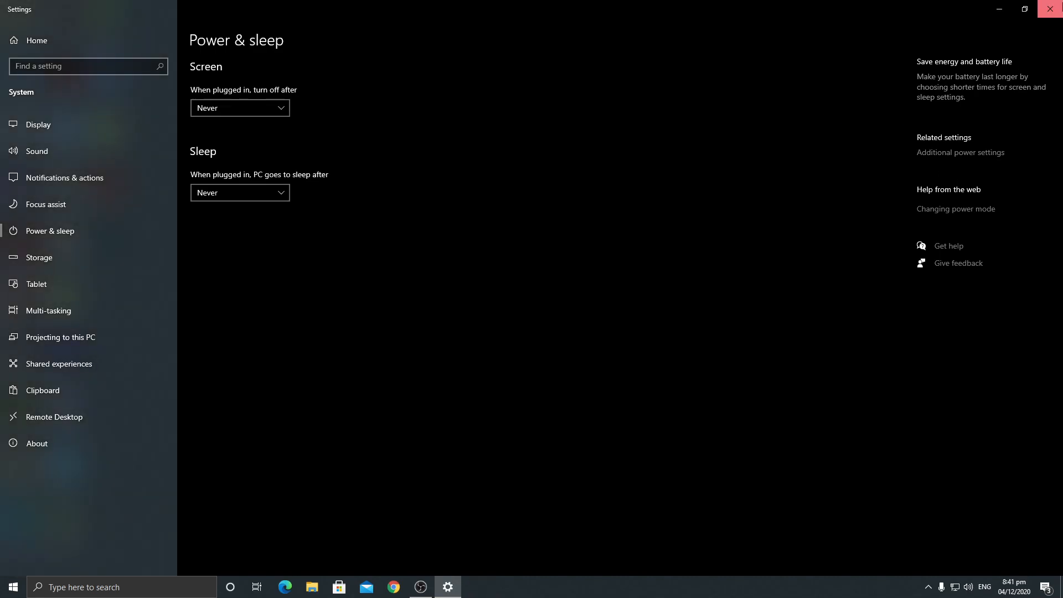
{"action": "left_click", "coordinate": [1049, 9]}
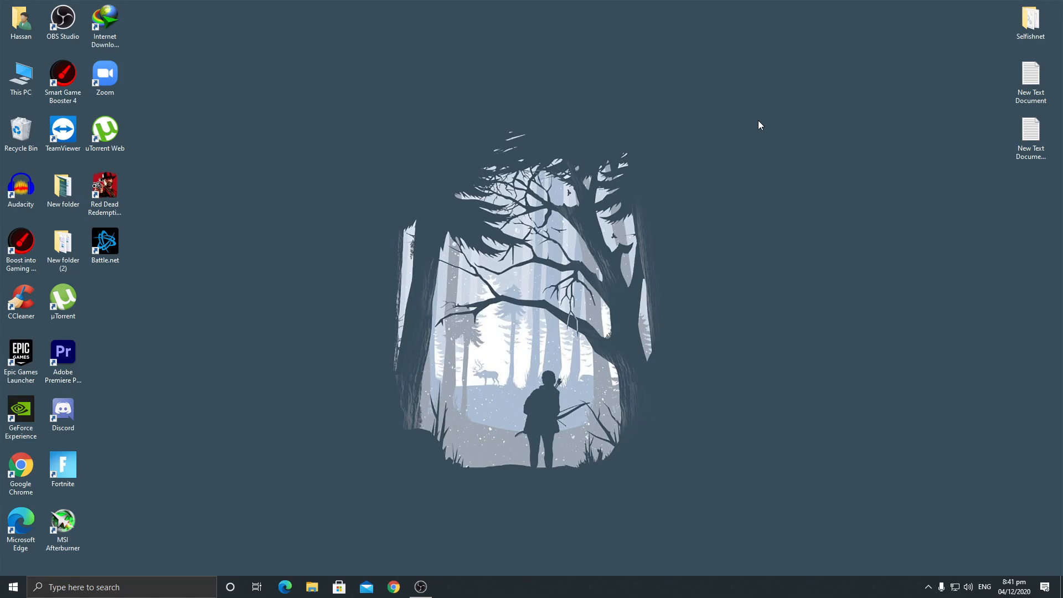
{"action": "mouse_move", "coordinate": [529, 154]}
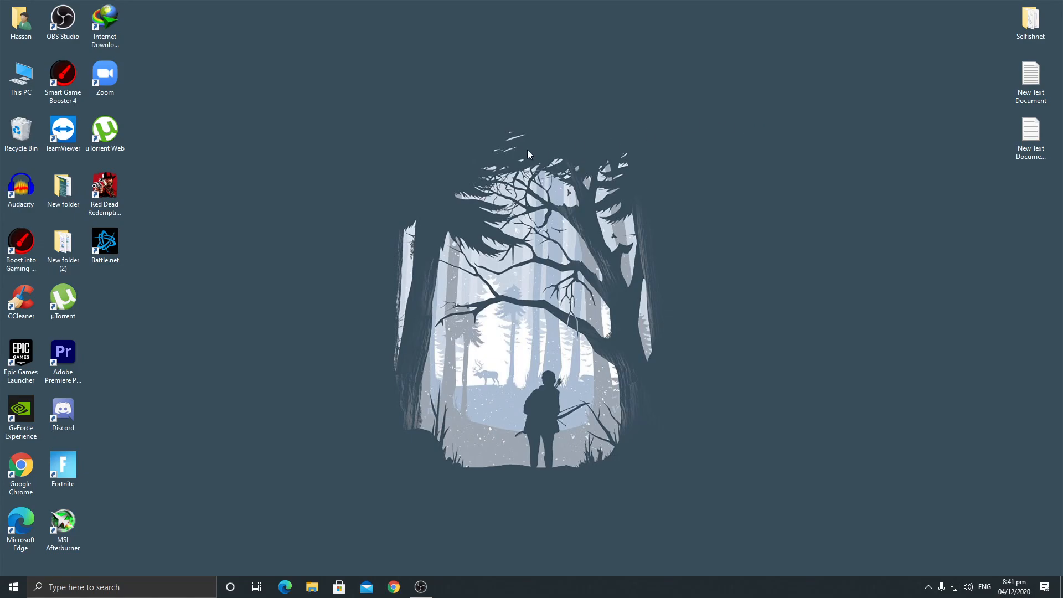
- Move the Smart Game Booster 4 shortcut to the desktop centre and launch it
{"action": "left_click_drag", "start_coordinate": [62, 76], "coordinate": [384, 126]}
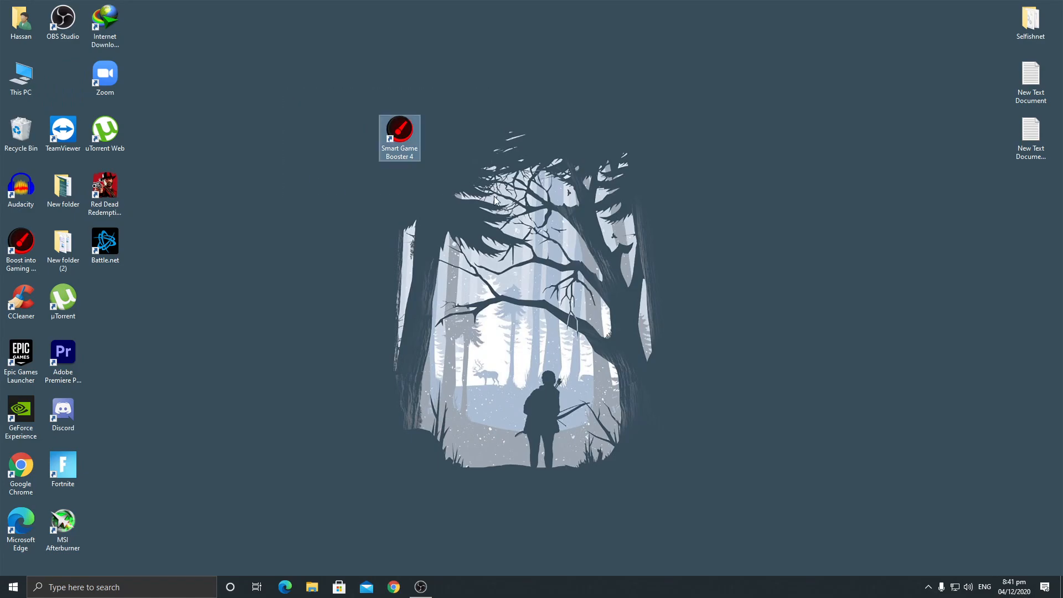
{"action": "mouse_move", "coordinate": [425, 203]}
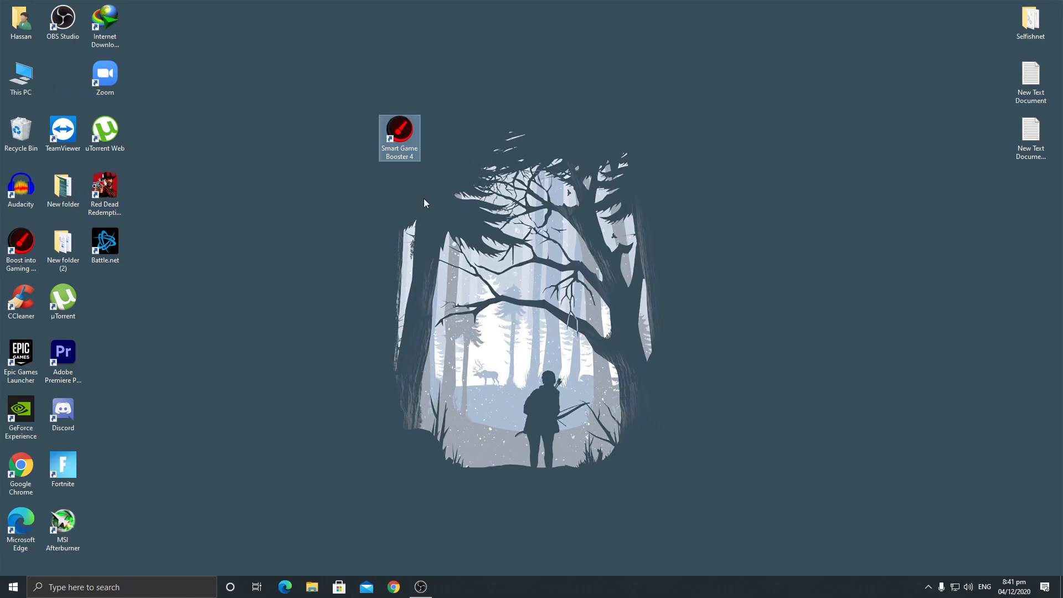
{"action": "double_click", "coordinate": [399, 133]}
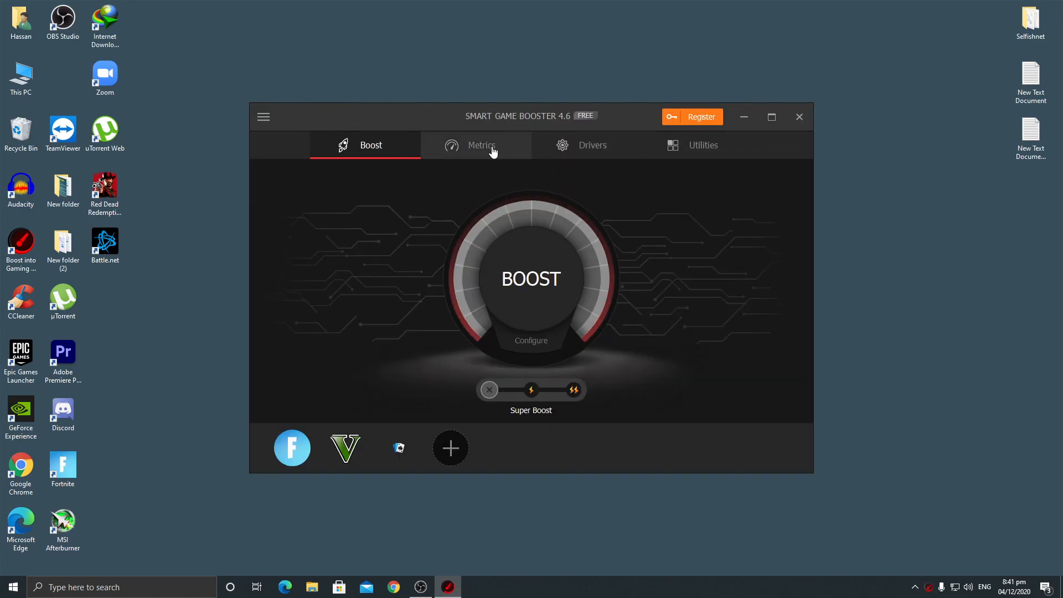
{"action": "mouse_move", "coordinate": [434, 154]}
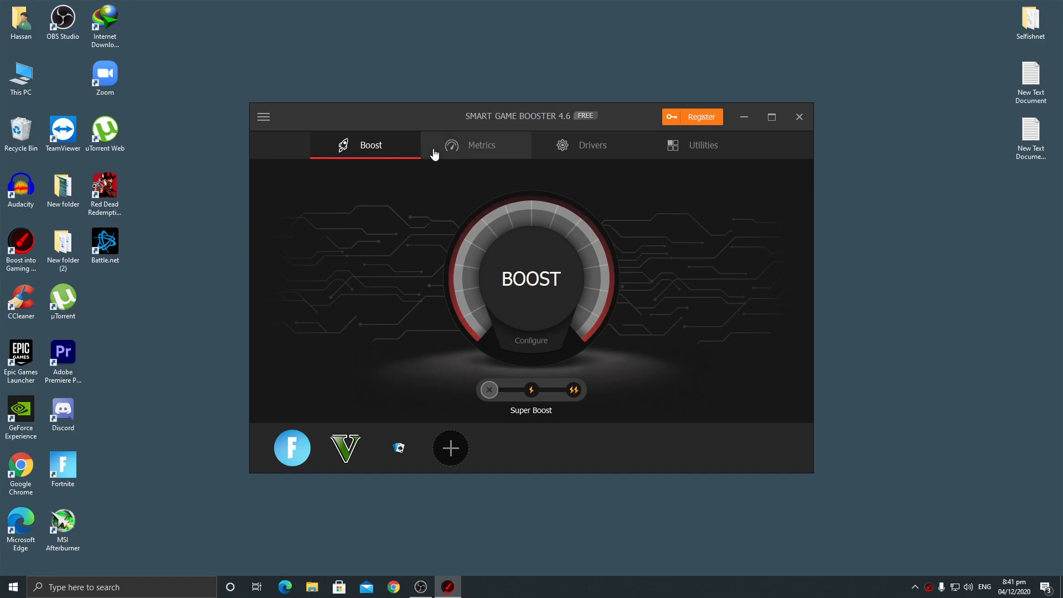
{"action": "left_click", "coordinate": [592, 144]}
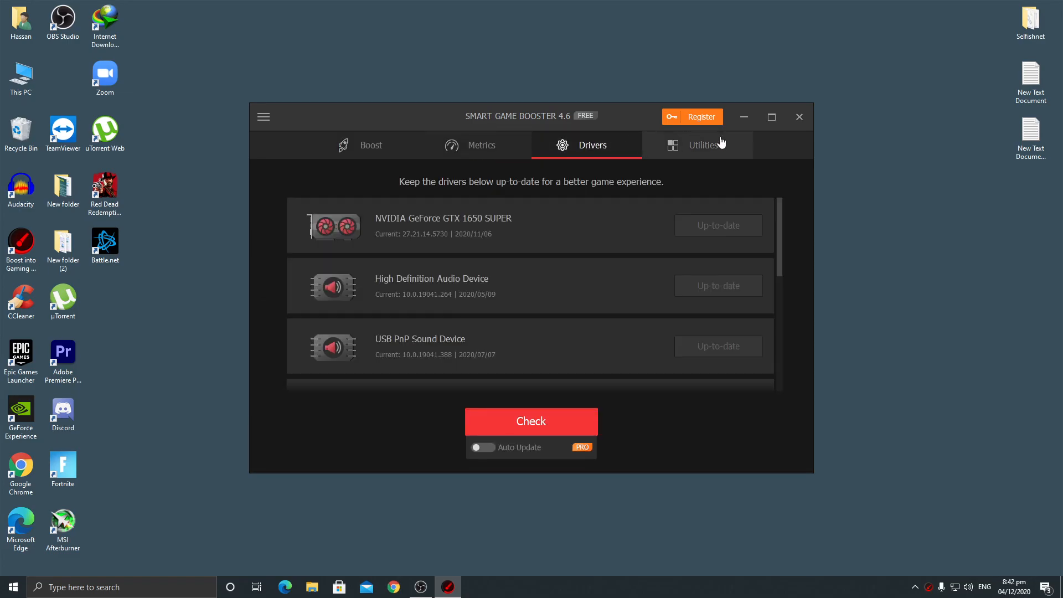
{"action": "left_click", "coordinate": [704, 145]}
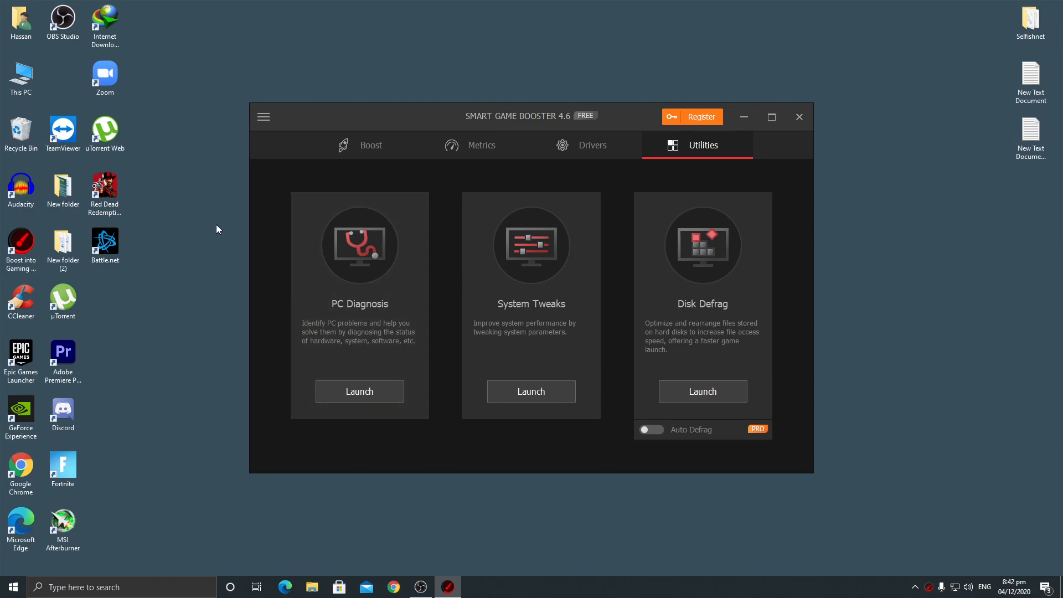
{"action": "mouse_move", "coordinate": [558, 276]}
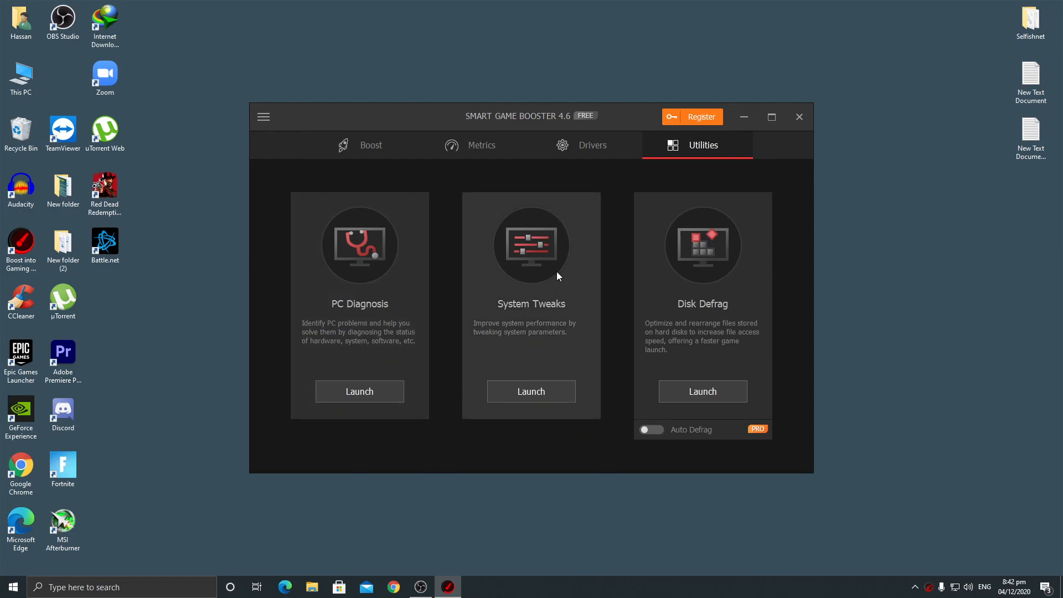
{"action": "mouse_move", "coordinate": [481, 205]}
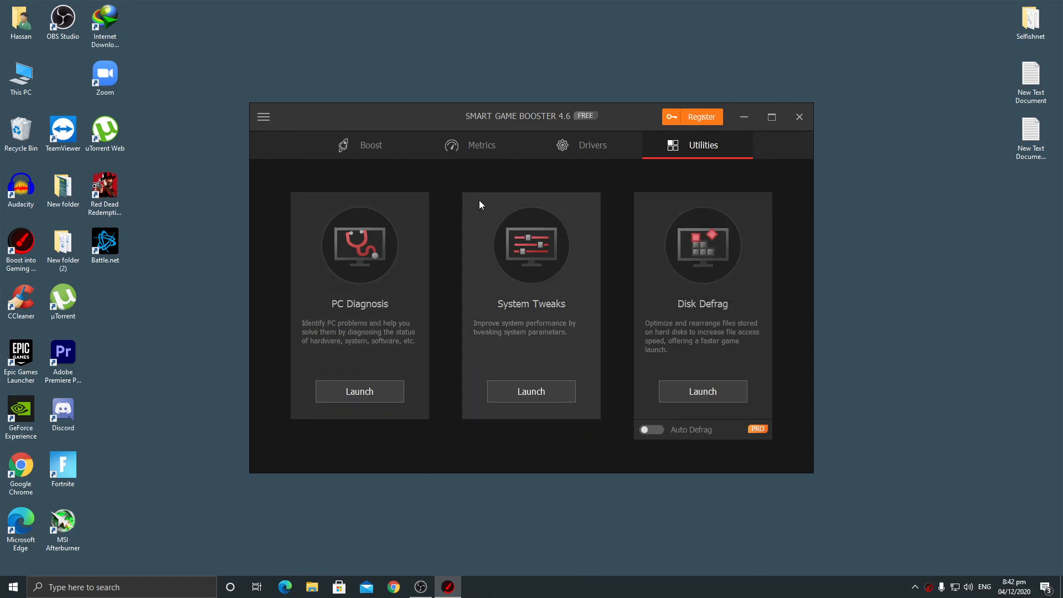
{"action": "left_click", "coordinate": [370, 145]}
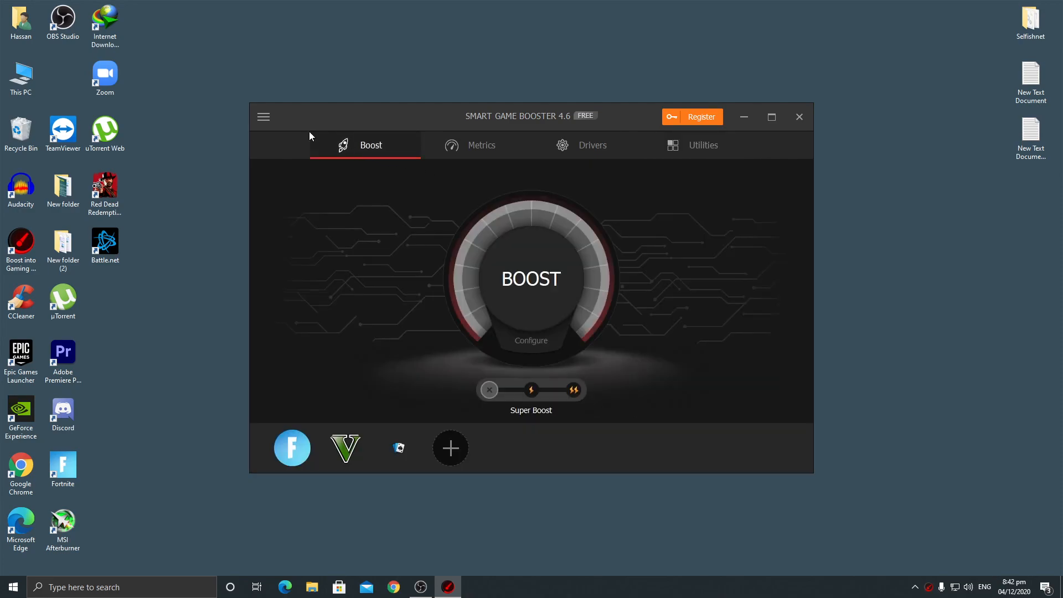
{"action": "left_click", "coordinate": [344, 447]}
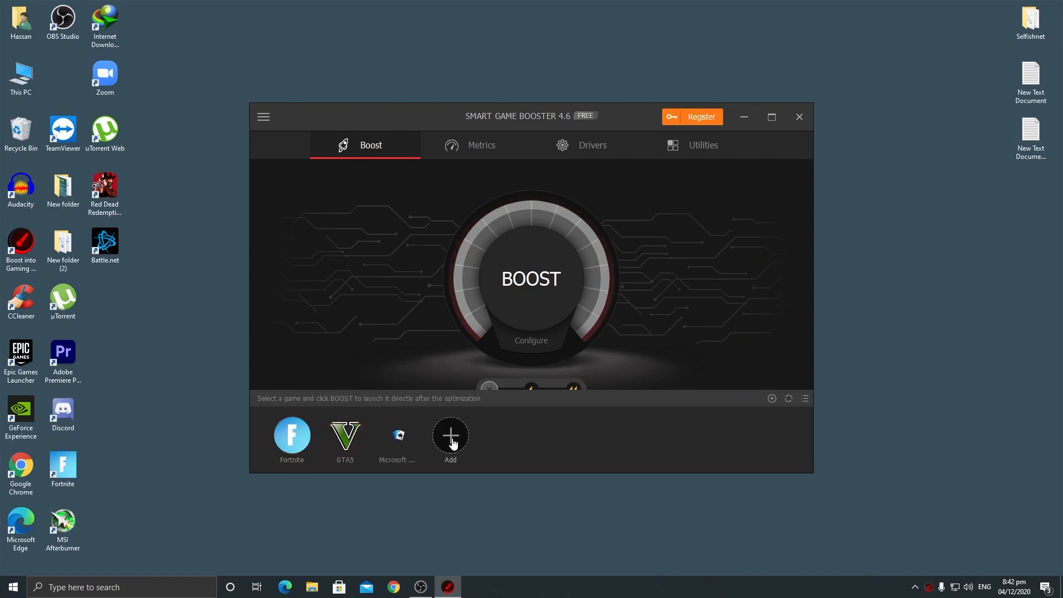
{"action": "left_click", "coordinate": [450, 435]}
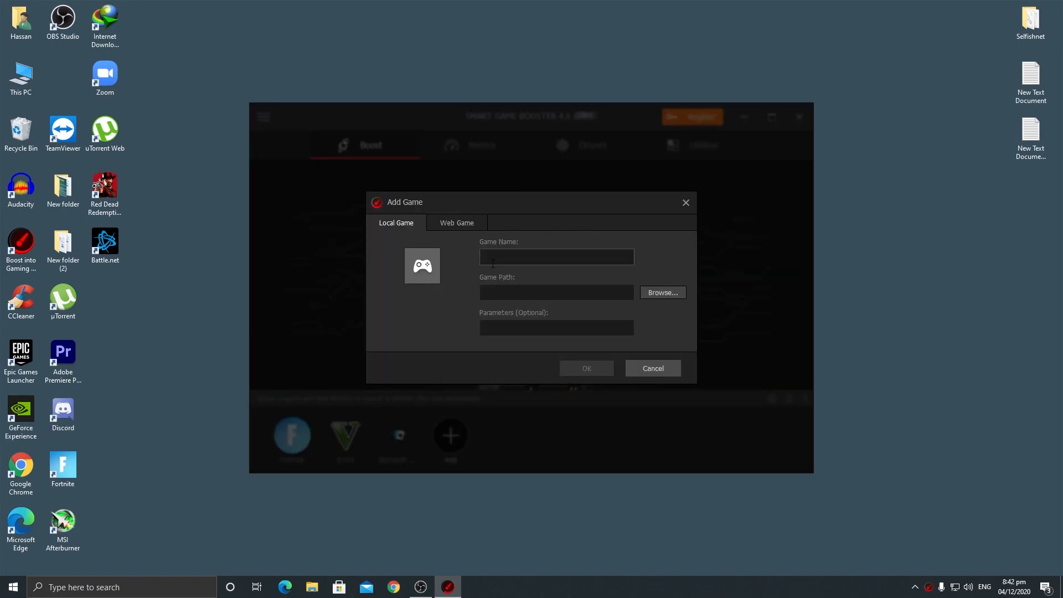
{"action": "left_click", "coordinate": [662, 293]}
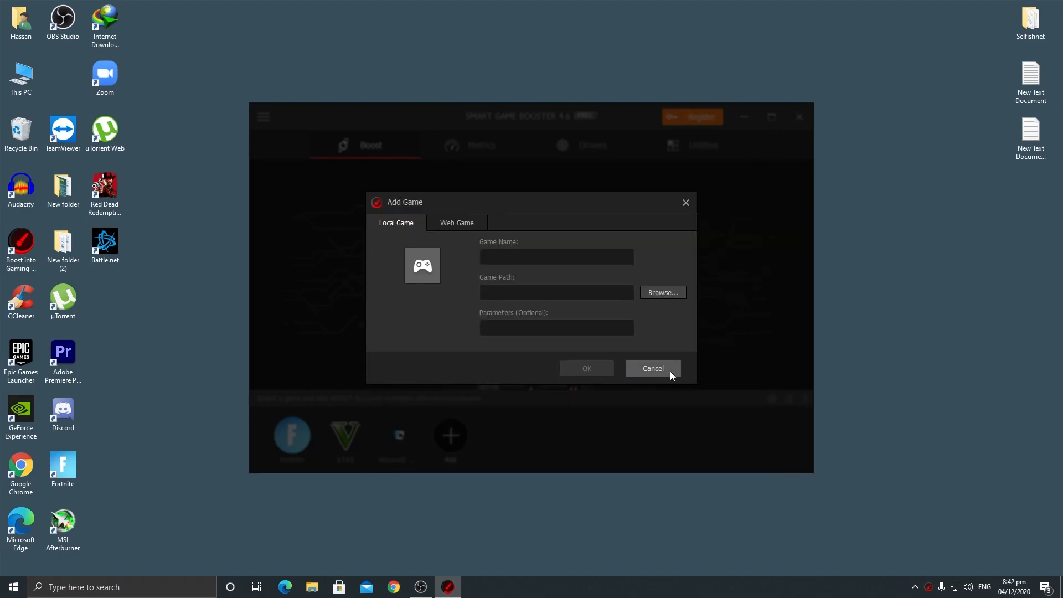
{"action": "left_click", "coordinate": [652, 369]}
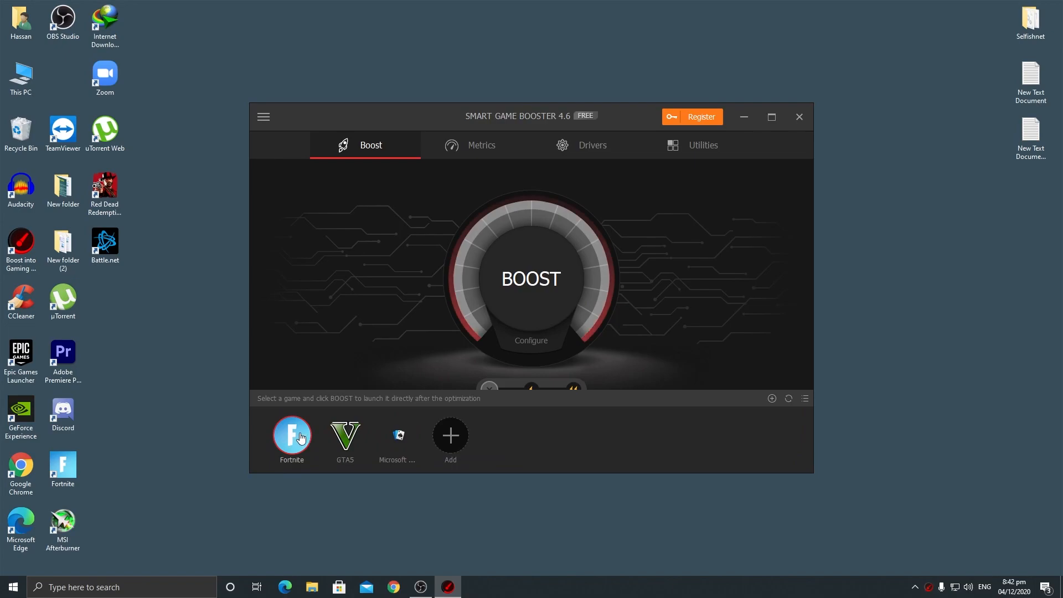
- Boost the PC for Fortnite and review the 14 stopped services
{"action": "left_click", "coordinate": [530, 278]}
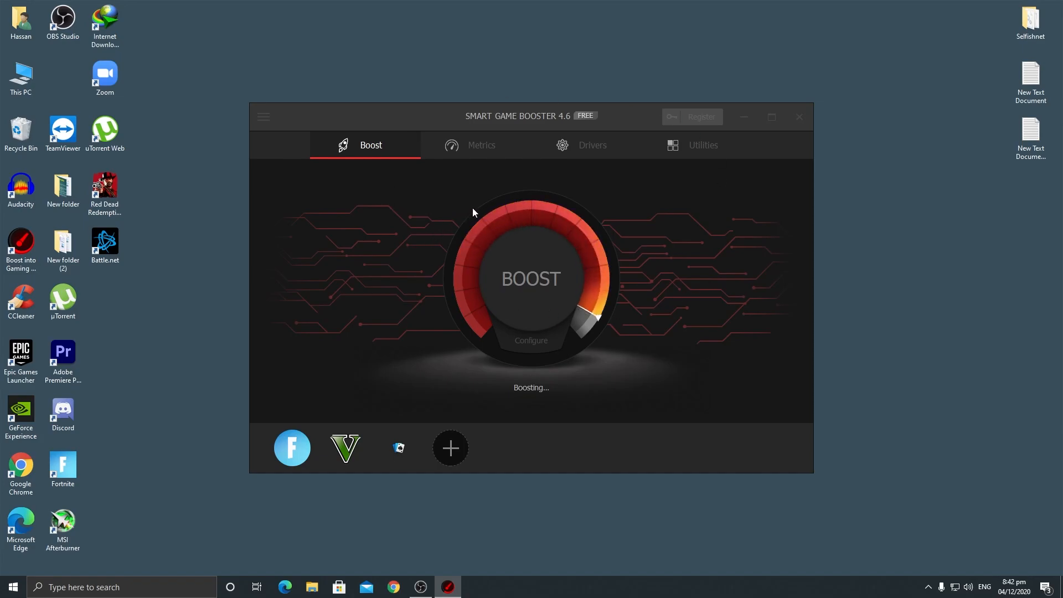
{"action": "left_click", "coordinate": [531, 278]}
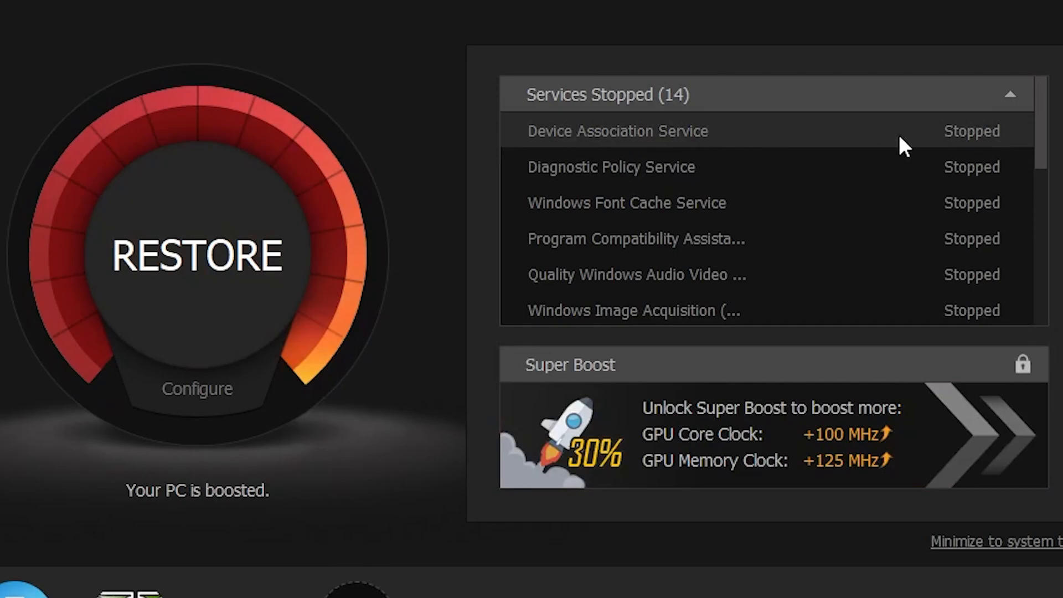
{"action": "mouse_move", "coordinate": [744, 154]}
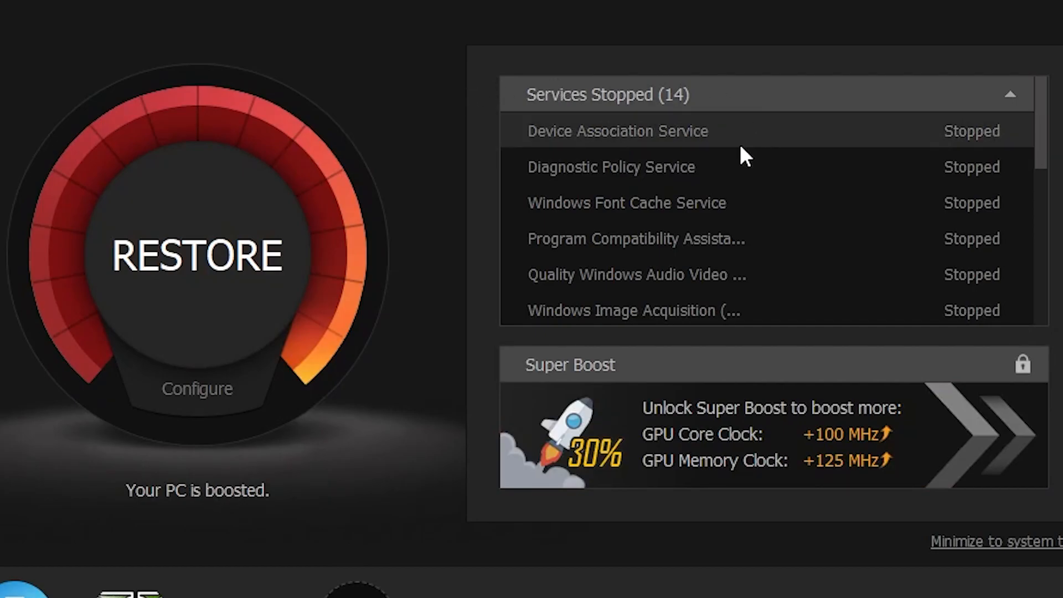
{"action": "scroll", "scroll_direction": "down", "scroll_amount": 3}
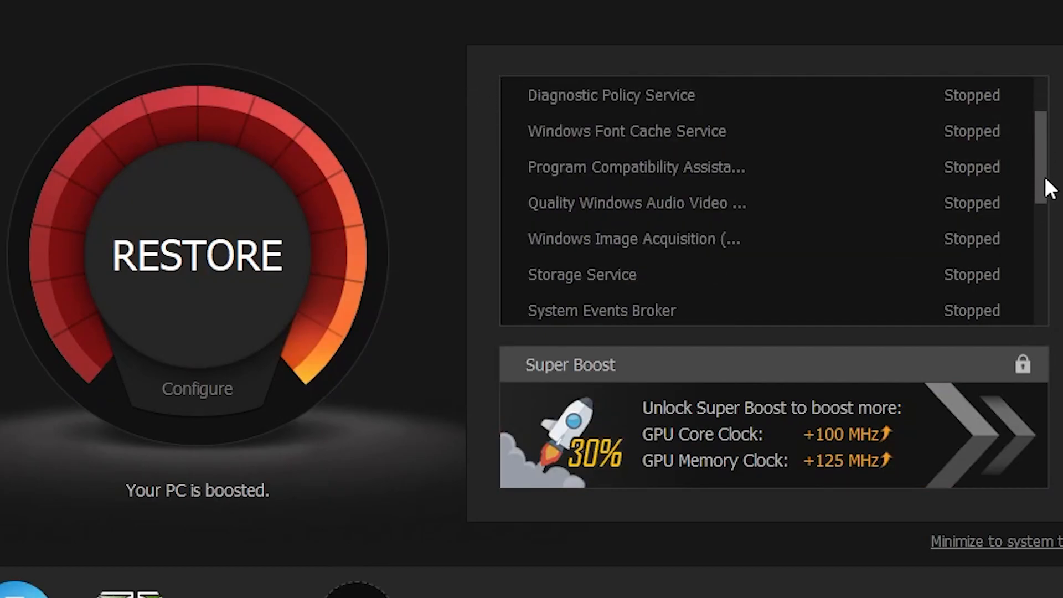